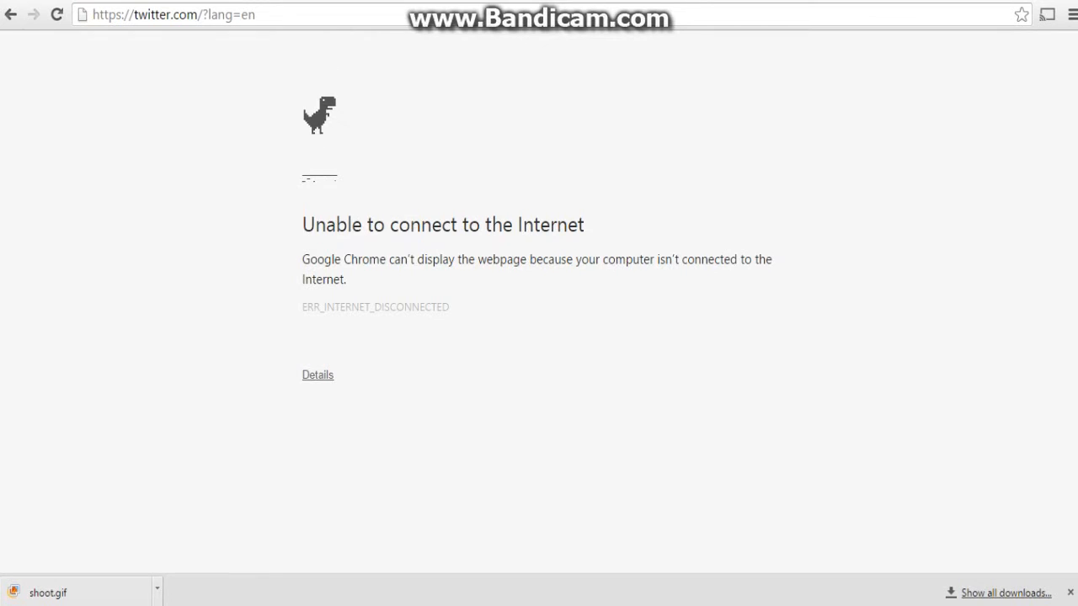
# Start the offline T-Rex game from the no-internet page, getting a run going to 15
pyautogui.press('space')
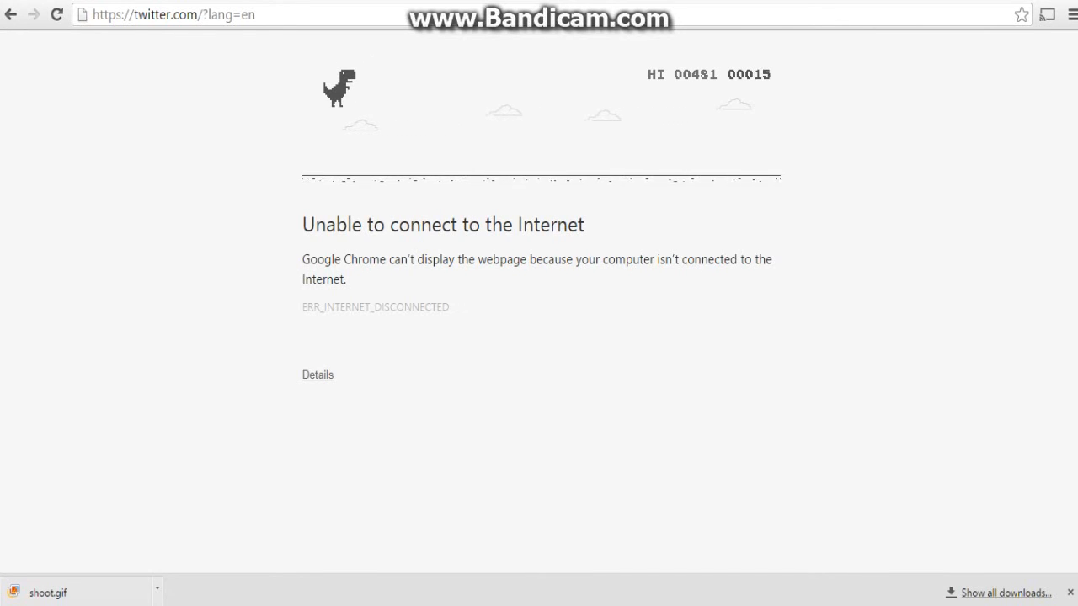
# Jump the cacti until the dinosaur crashes at 184, below the 451 high score
pyautogui.press('space')
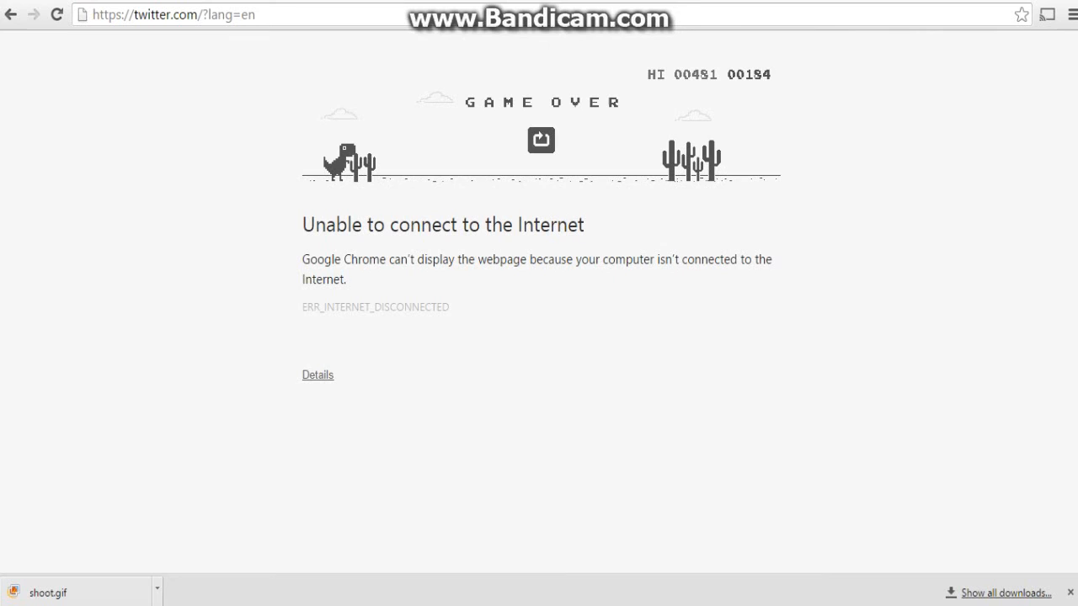
# Replay to a Game Over at 307, then replay again into a fresh run at 9
pyautogui.click(541, 140)
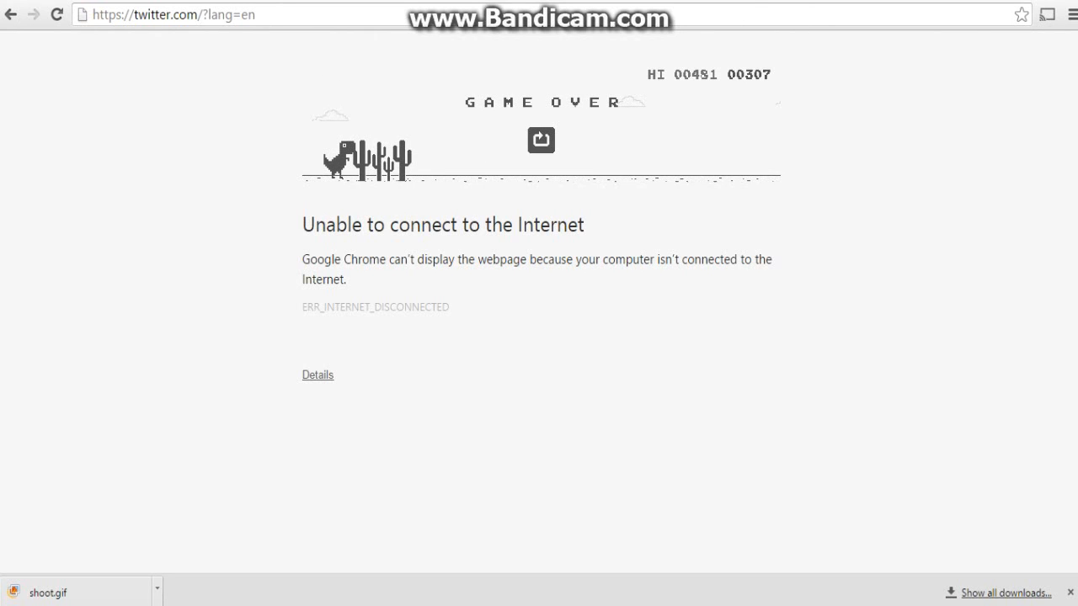
pyautogui.click(541, 140)
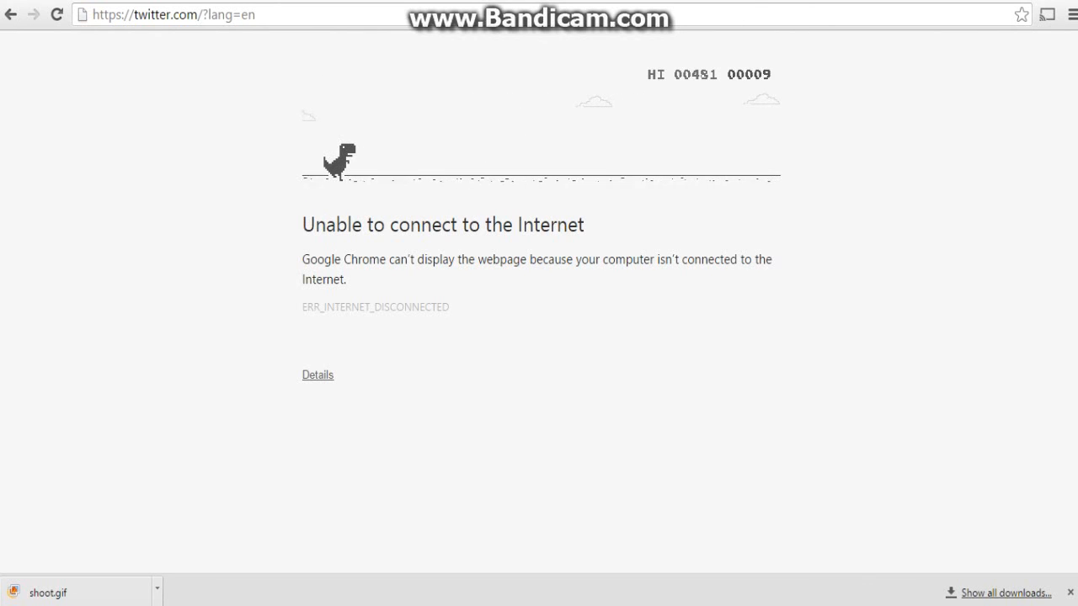